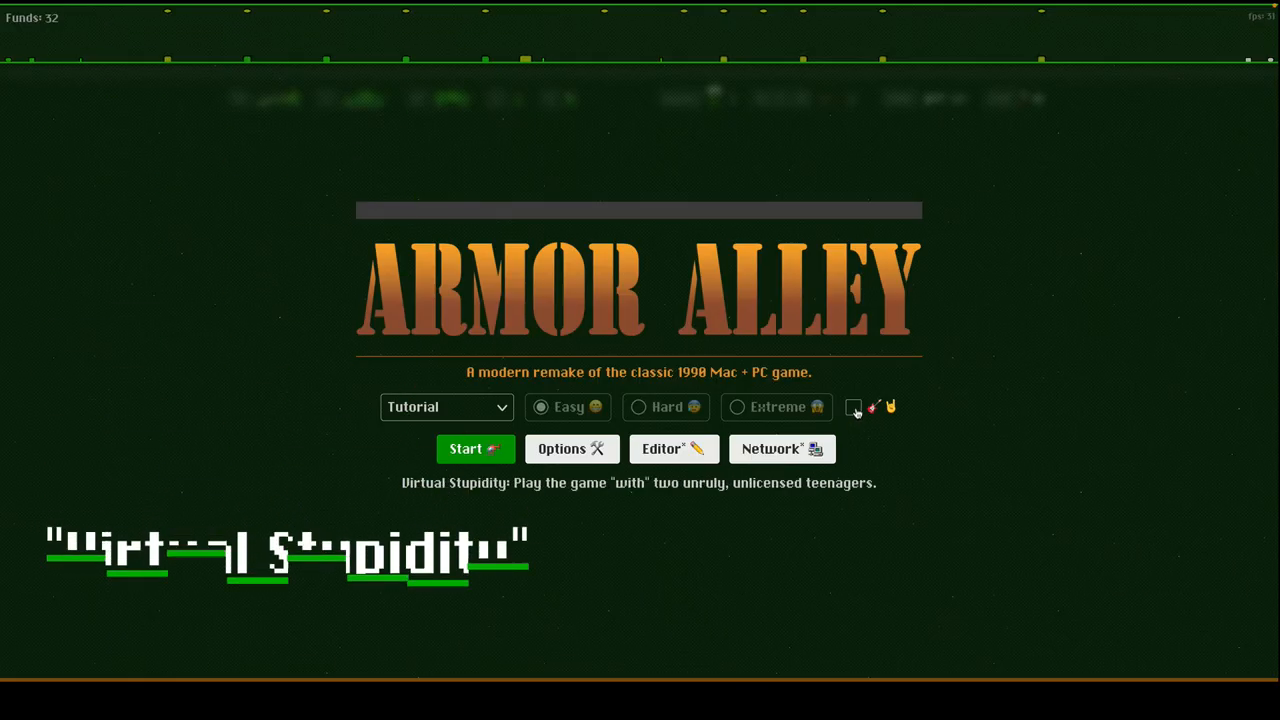
# - Enable Beavis and Butt-Head Virtual Stupidity mode and launch Cavern Cobra on Extreme
pyautogui.click(854, 408)
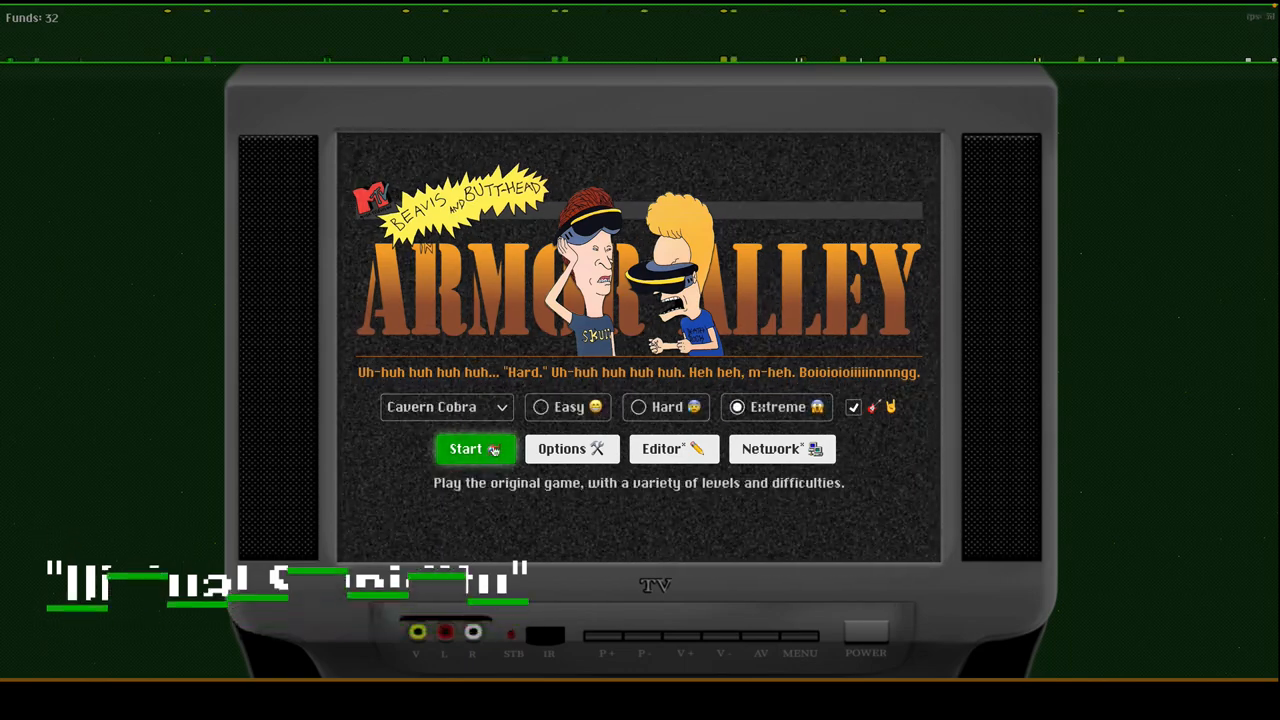
pyautogui.click(475, 448)
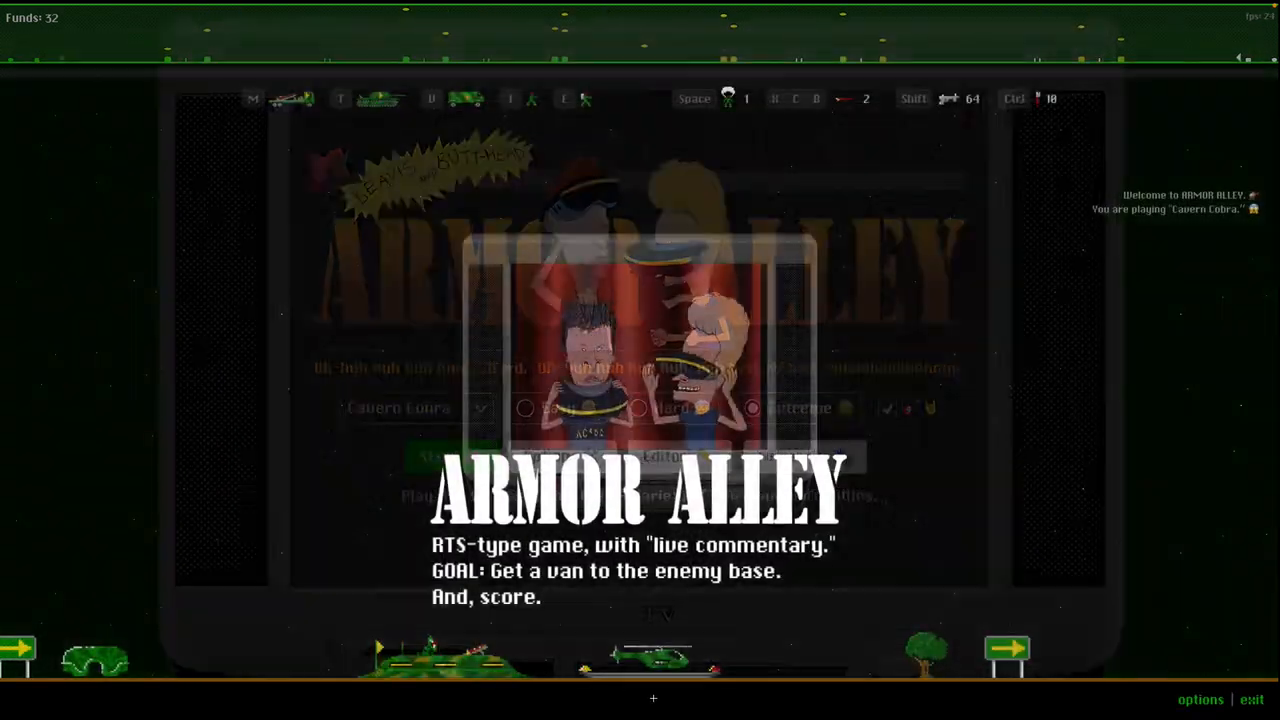